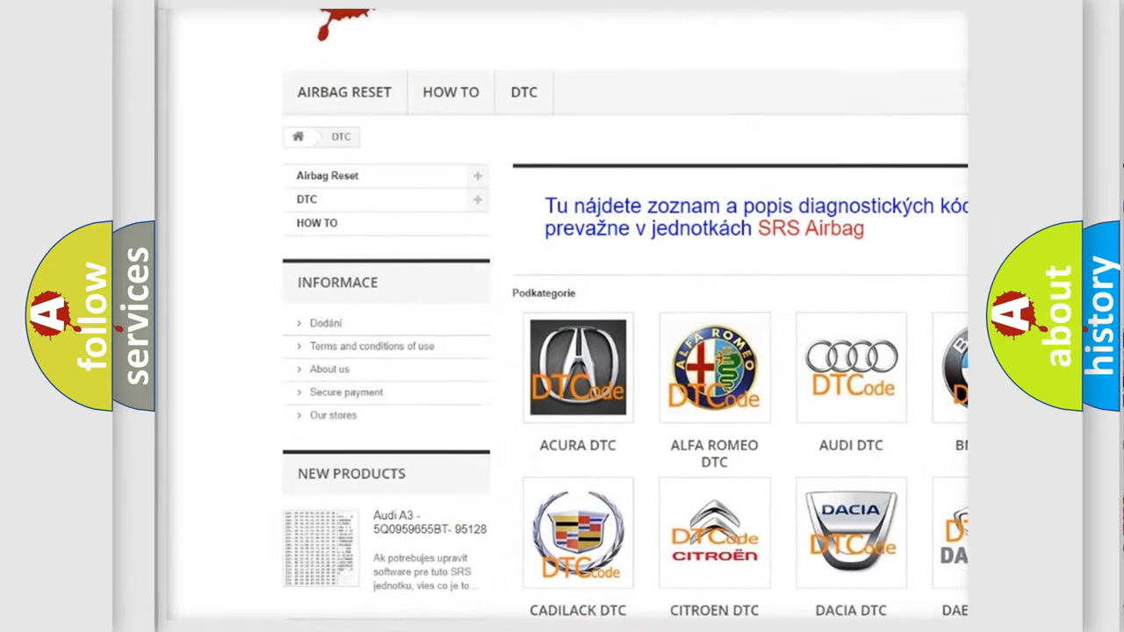
# Advance from the P0017 description slide to the causes list: wiring faults, ECM failure, camshaft sensor
pyautogui.scroll(-3)
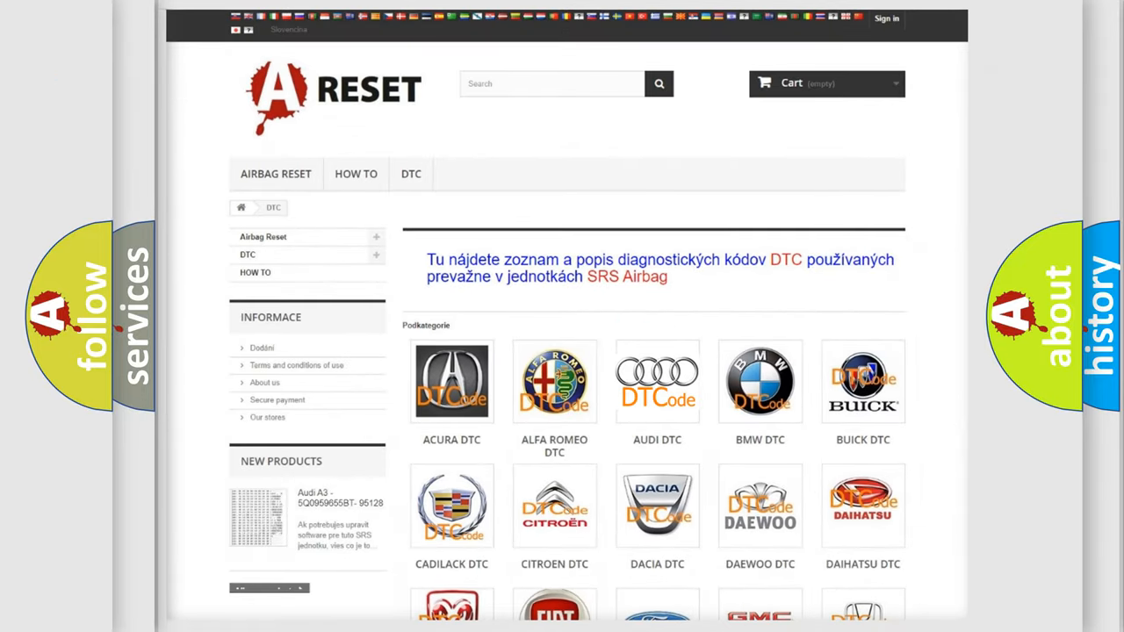
pyautogui.click(657, 381)
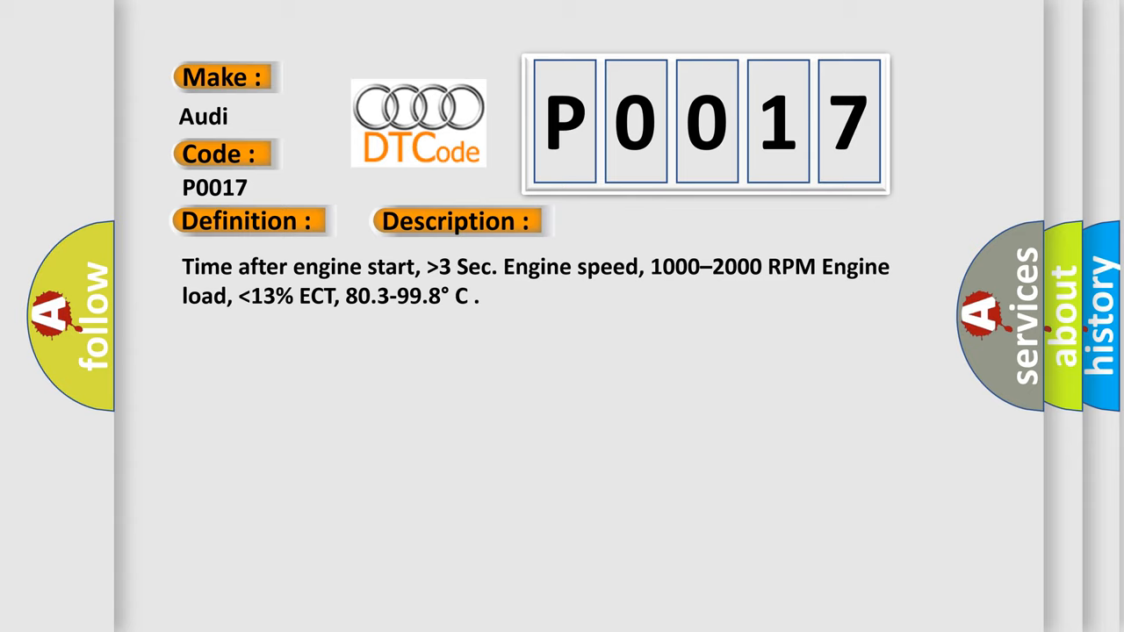
pyautogui.click(643, 220)
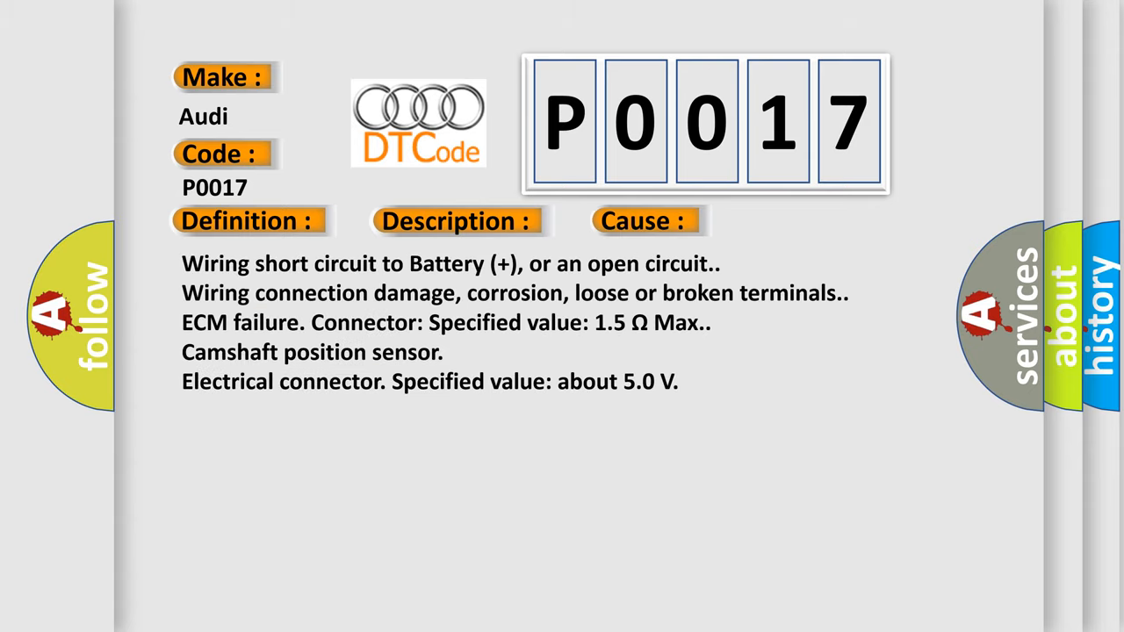